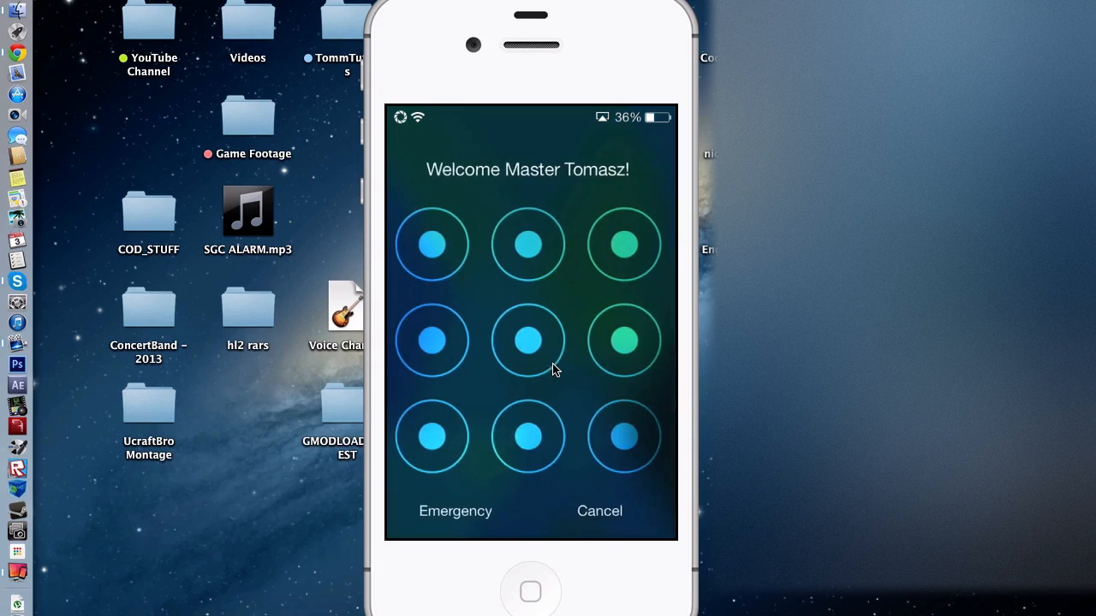
- Unlock the phone by drawing the AndroidLock pattern across the grid
{"action": "left_click_drag", "start_coordinate": [433, 244], "coordinate": [529, 244]}
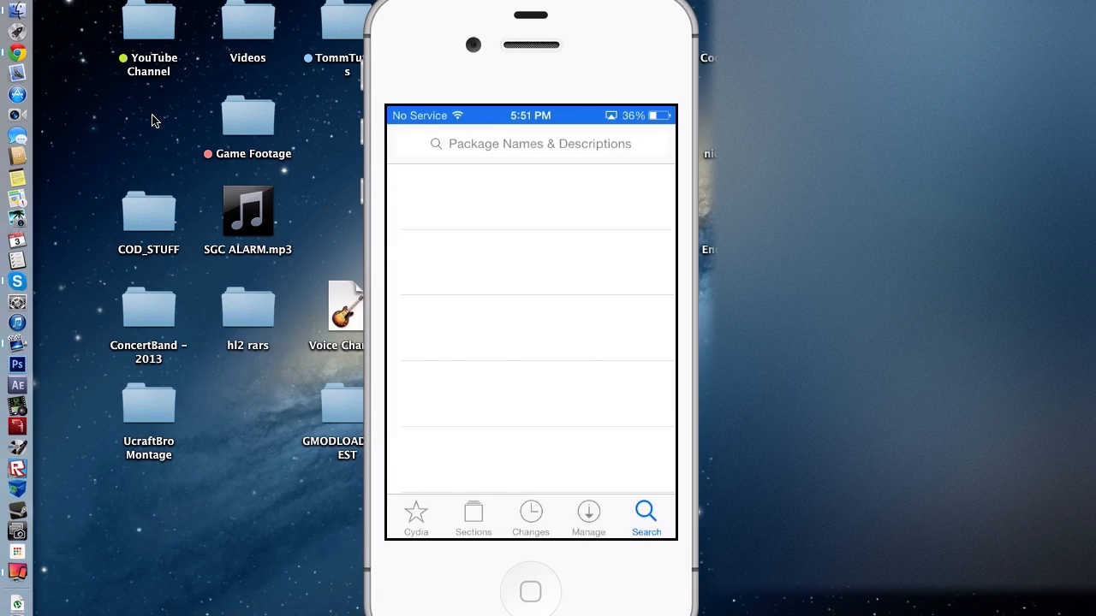
- From Cydia's Sources list in edit mode, start adding a new repository source
{"action": "left_click", "coordinate": [588, 517]}
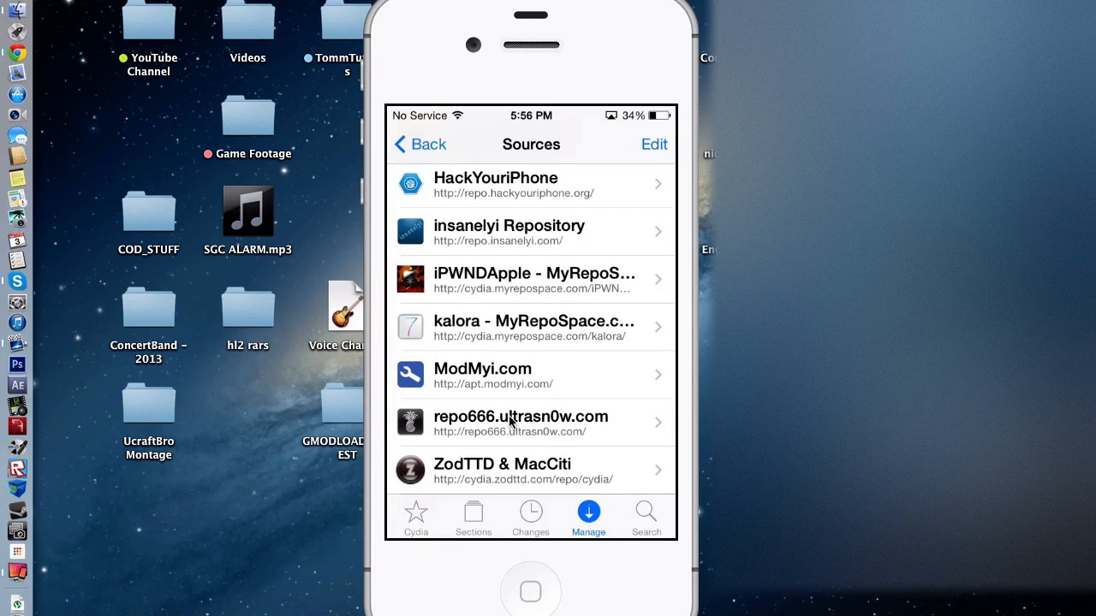
{"action": "left_click", "coordinate": [654, 144]}
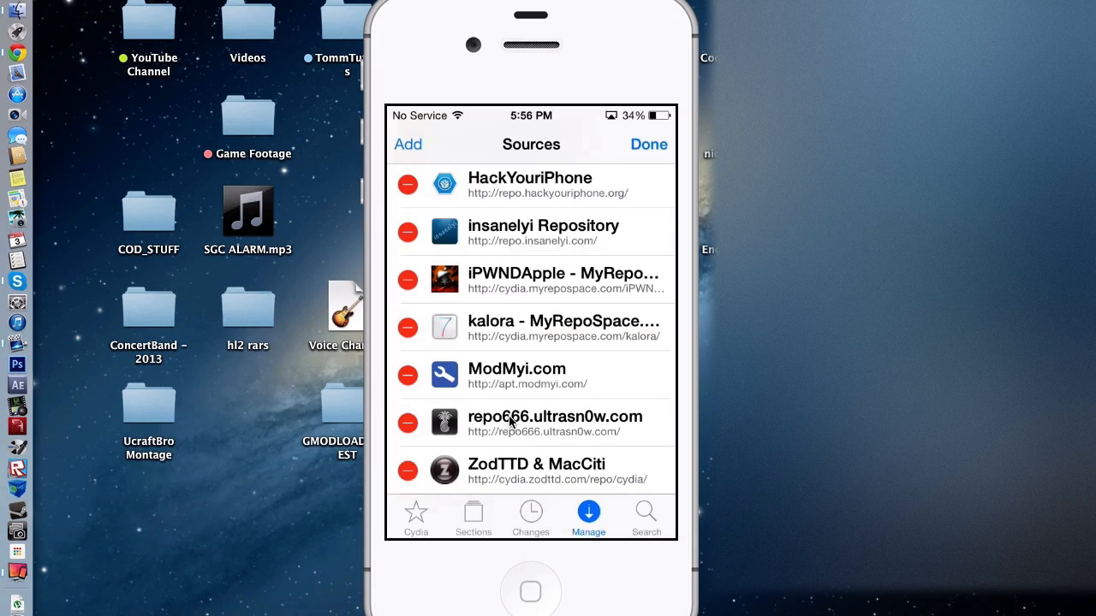
{"action": "left_click", "coordinate": [407, 144]}
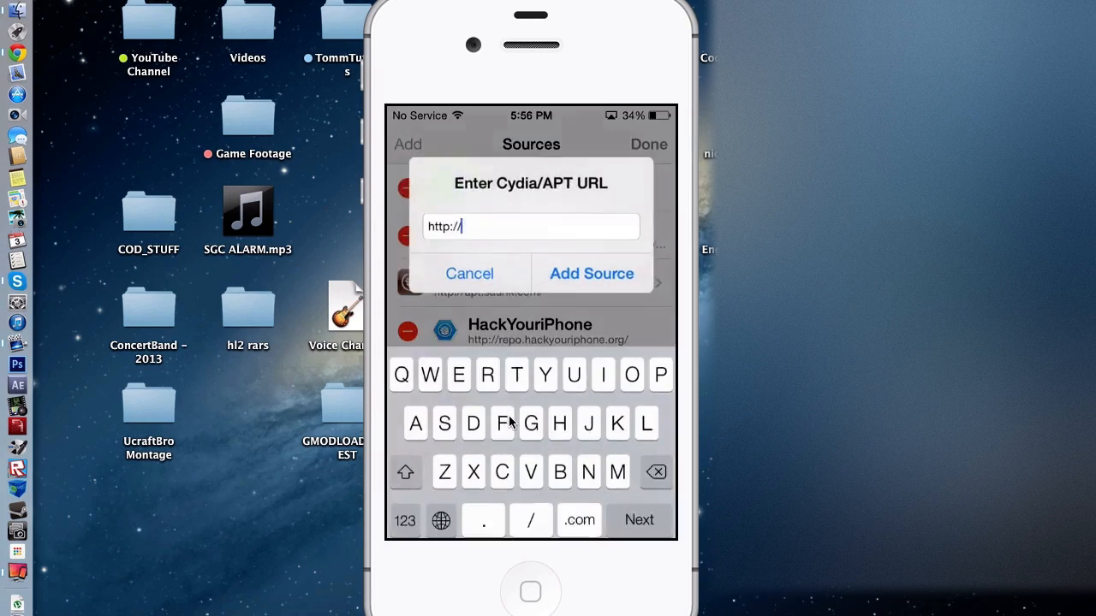
{"action": "left_click", "coordinate": [474, 423]}
{"action": "type", "text": "cydia.my"}
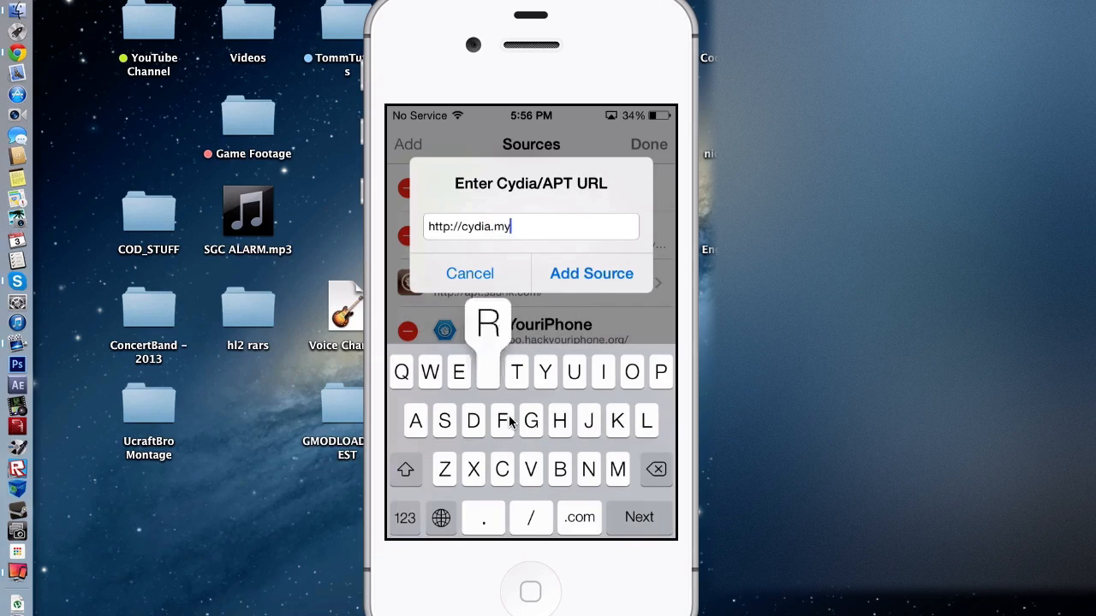
{"action": "type", "text": "repospace.com/kalo"}
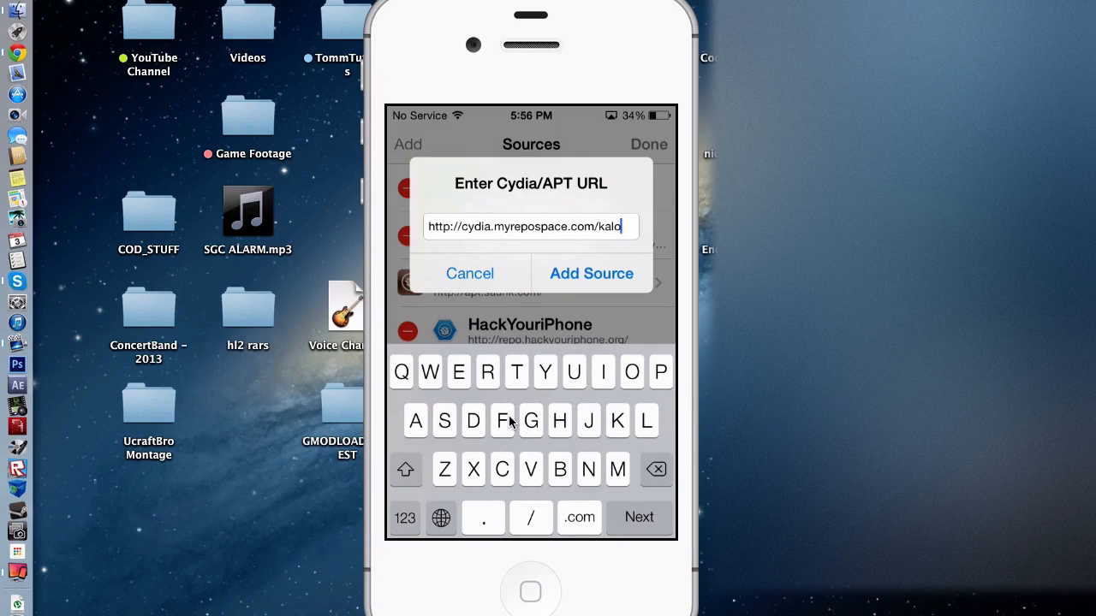
{"action": "type", "text": "ra/"}
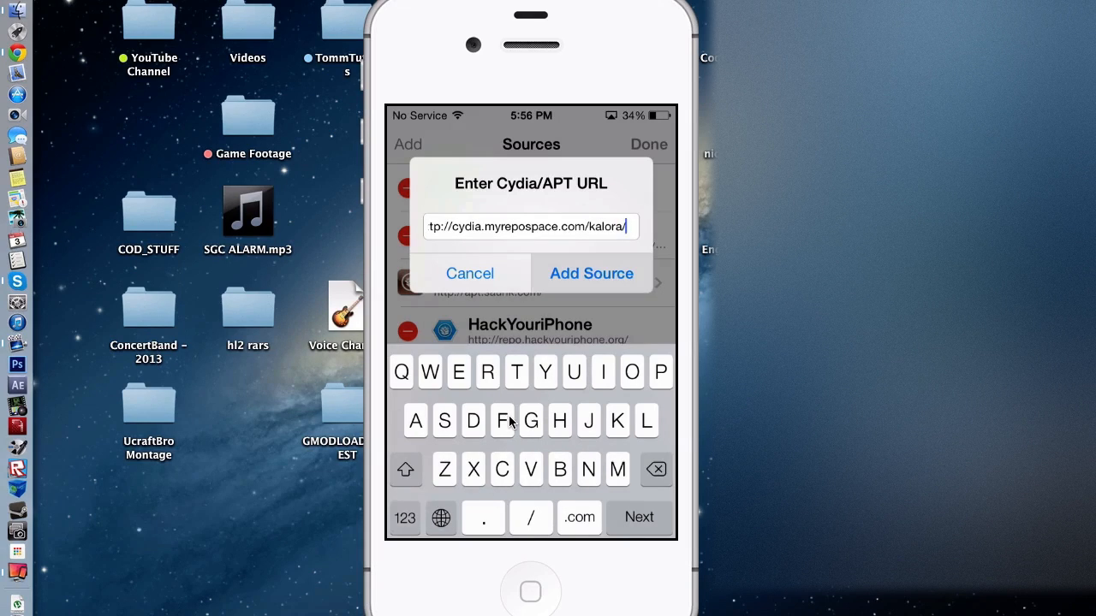
{"action": "left_click", "coordinate": [591, 273]}
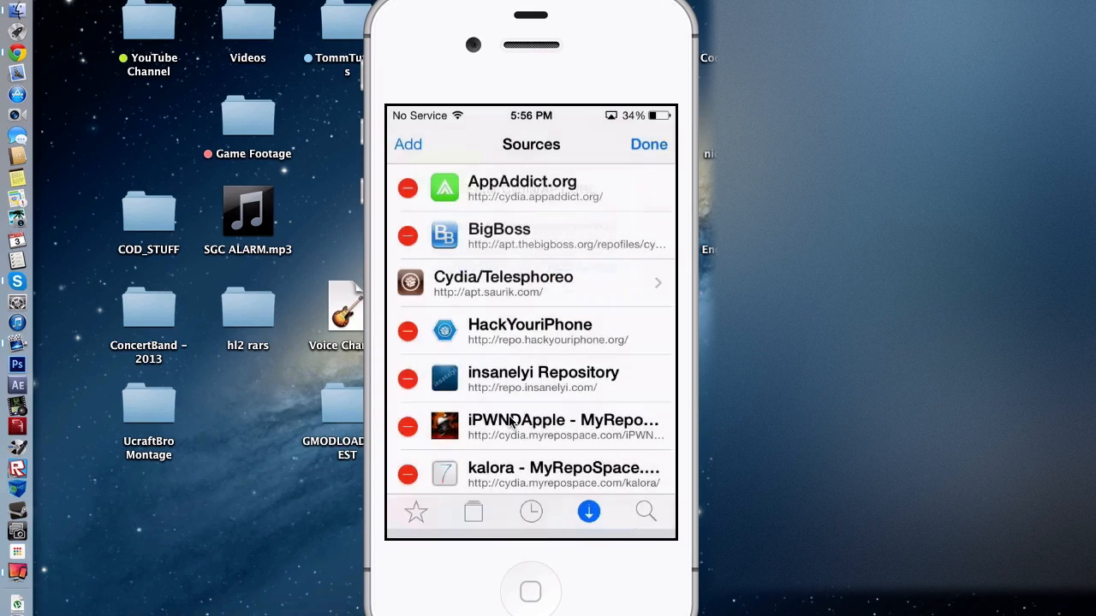
{"action": "left_click", "coordinate": [648, 144]}
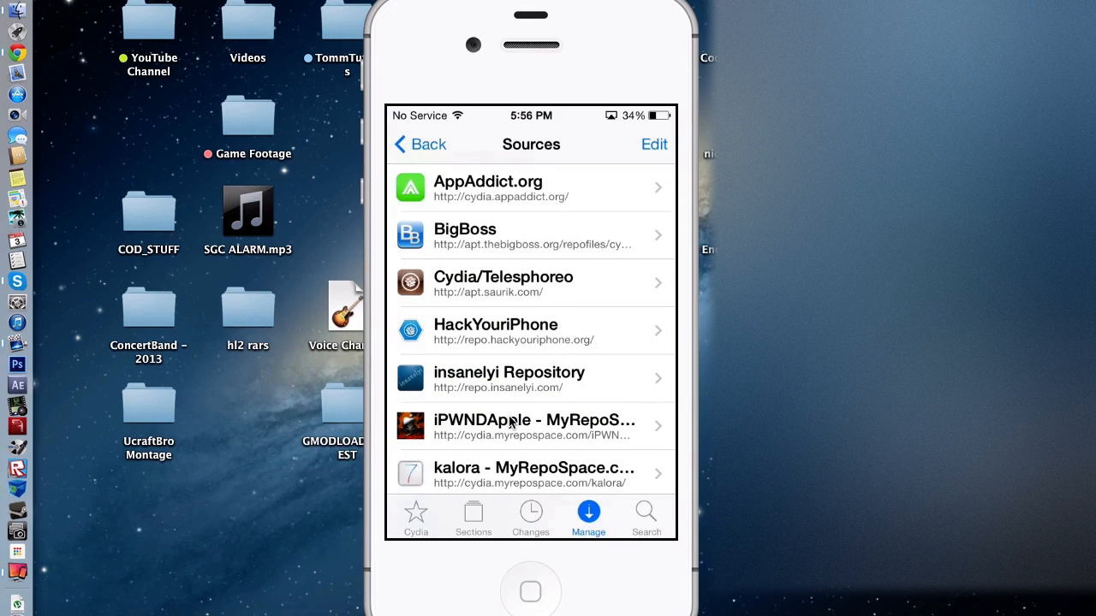
- Search Cydia for "Androidlock xt" and scroll through the AndroidLock XT results
{"action": "left_click", "coordinate": [645, 518]}
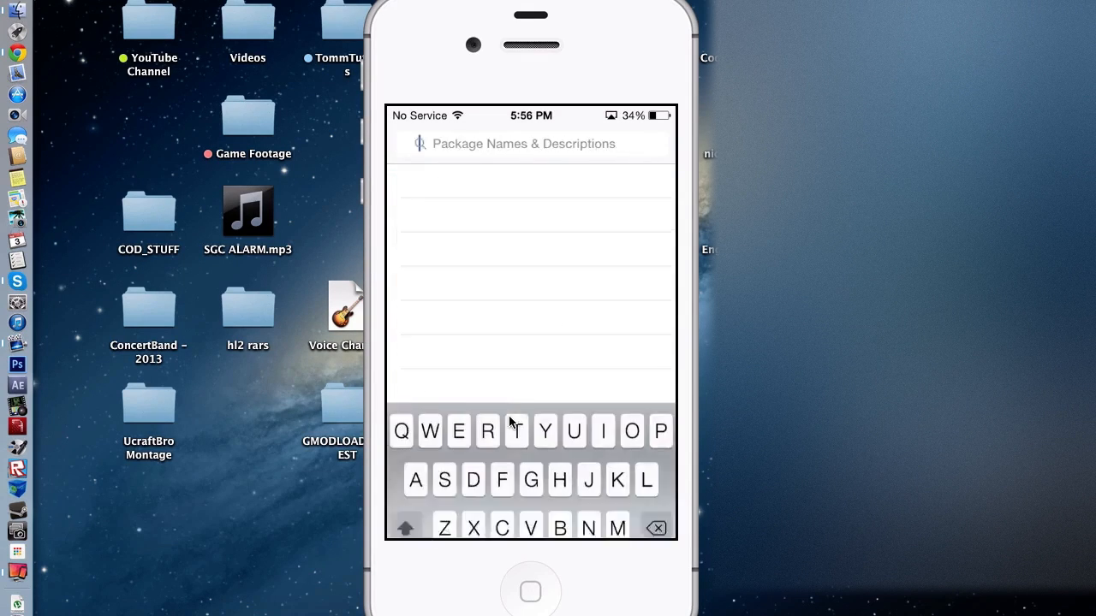
{"action": "type", "text": "Androidlock"}
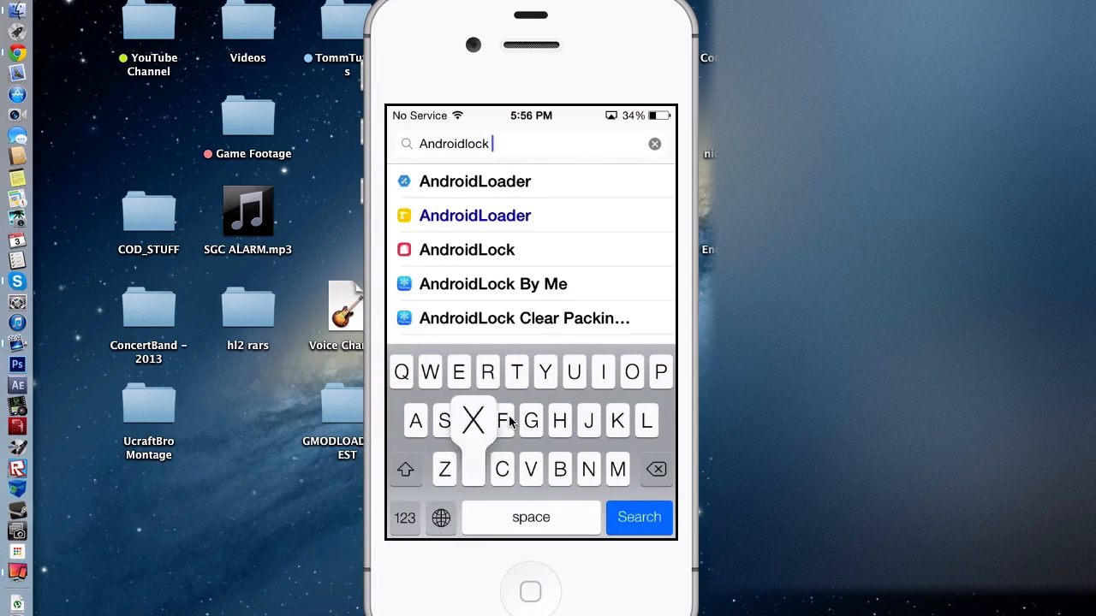
{"action": "type", "text": "xt"}
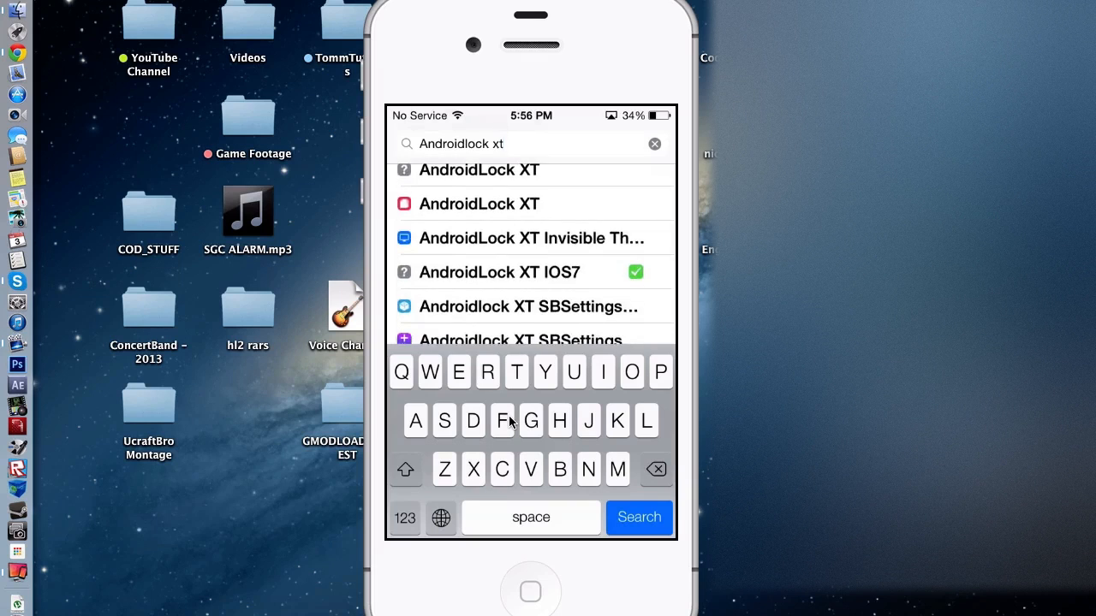
{"action": "scroll", "scroll_direction": "down", "scroll_amount": 3}
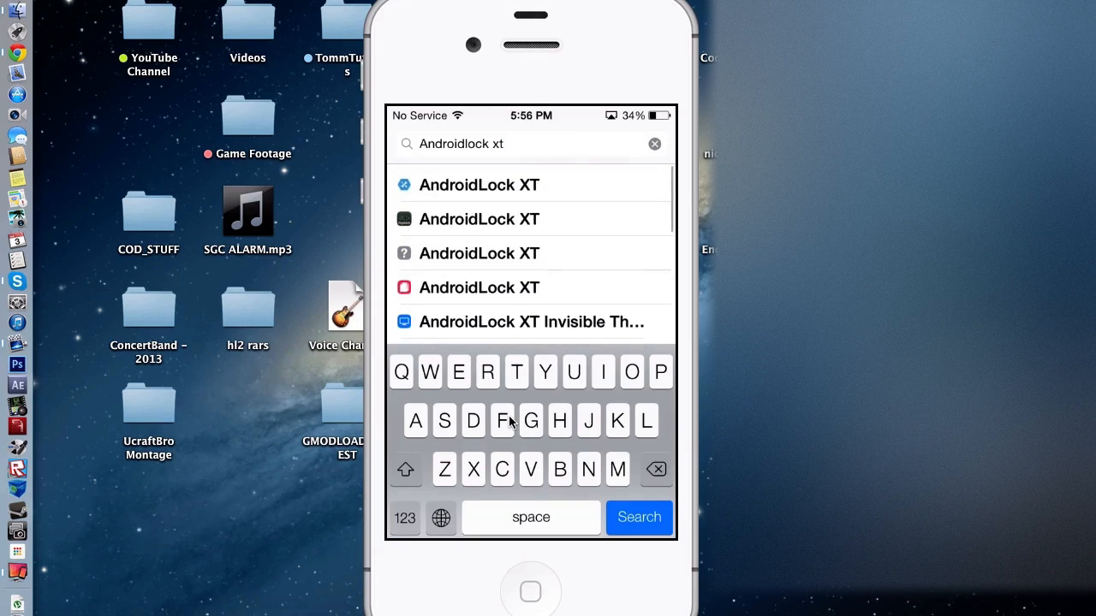
{"action": "scroll", "scroll_direction": "down", "scroll_amount": 3}
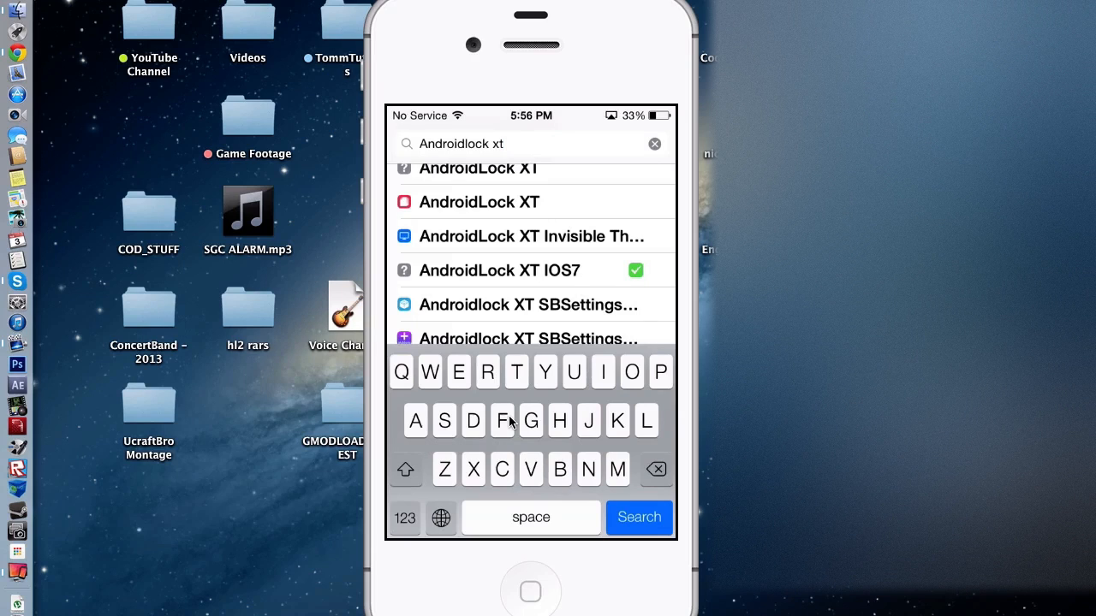
- Open the AndroidLock XT IOS7 package and scroll its details and download count
{"action": "left_click", "coordinate": [500, 271]}
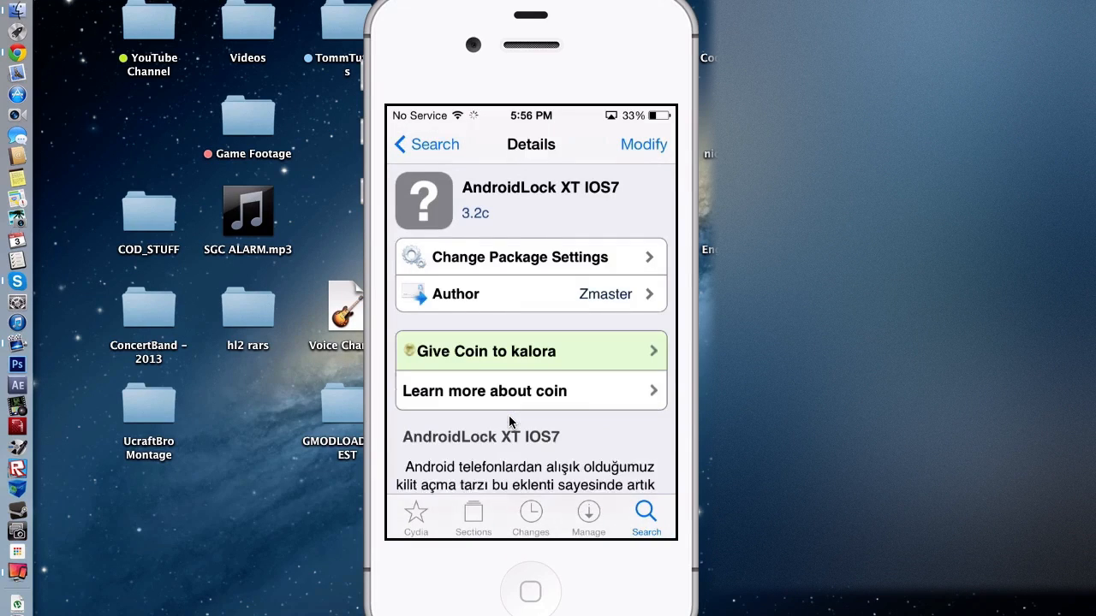
{"action": "scroll", "scroll_direction": "down", "scroll_amount": 3}
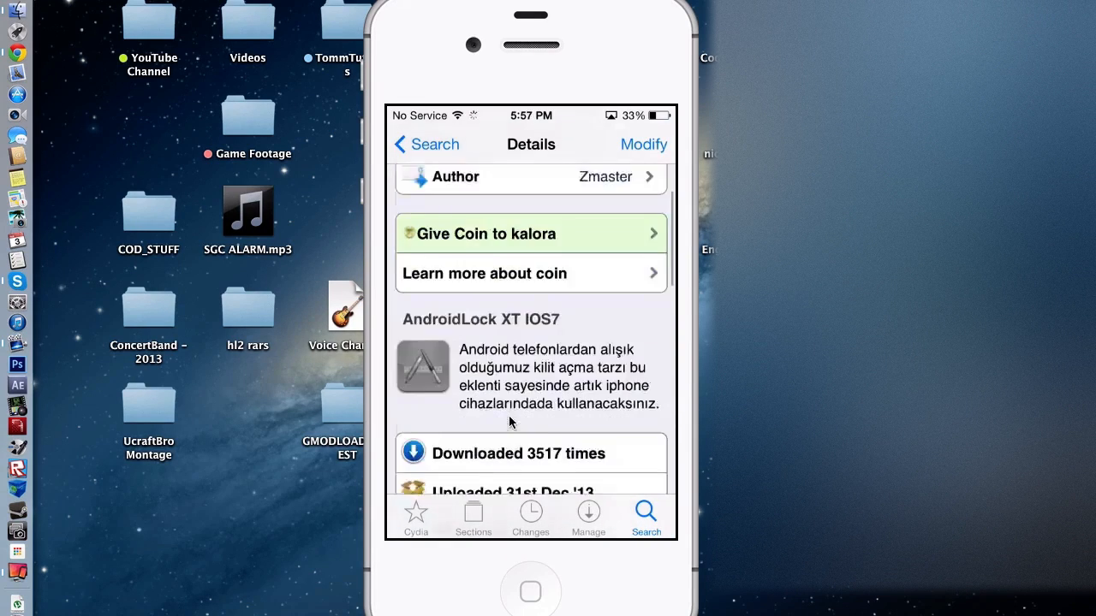
{"action": "scroll", "scroll_direction": "down", "scroll_amount": 3}
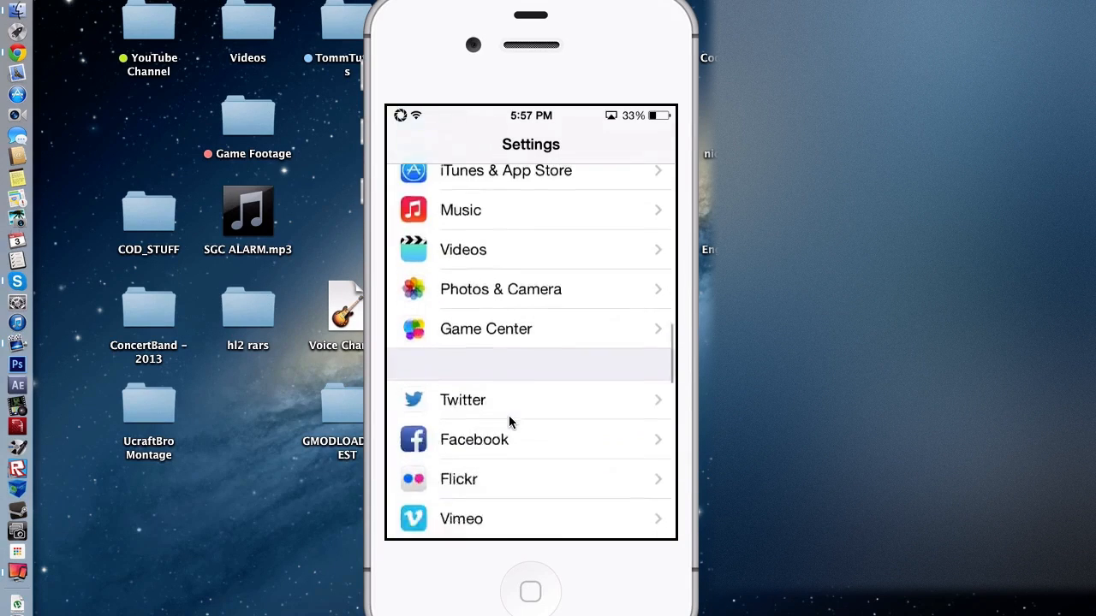
- In AndroidLock XT settings, view the Select theme list and go back
{"action": "scroll", "scroll_direction": "down", "scroll_amount": 3}
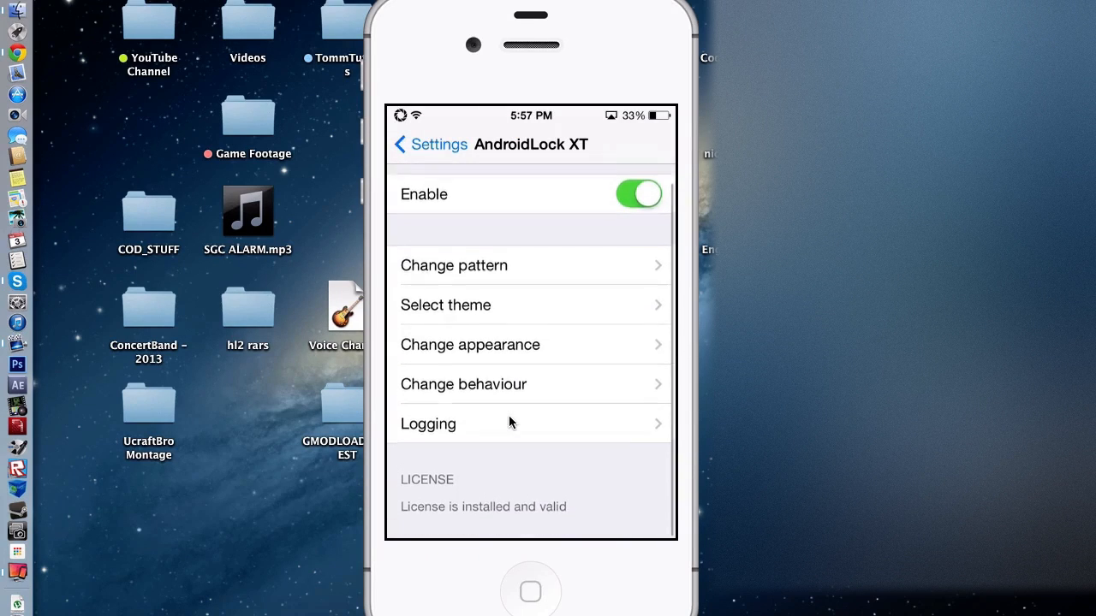
{"action": "left_click", "coordinate": [445, 305]}
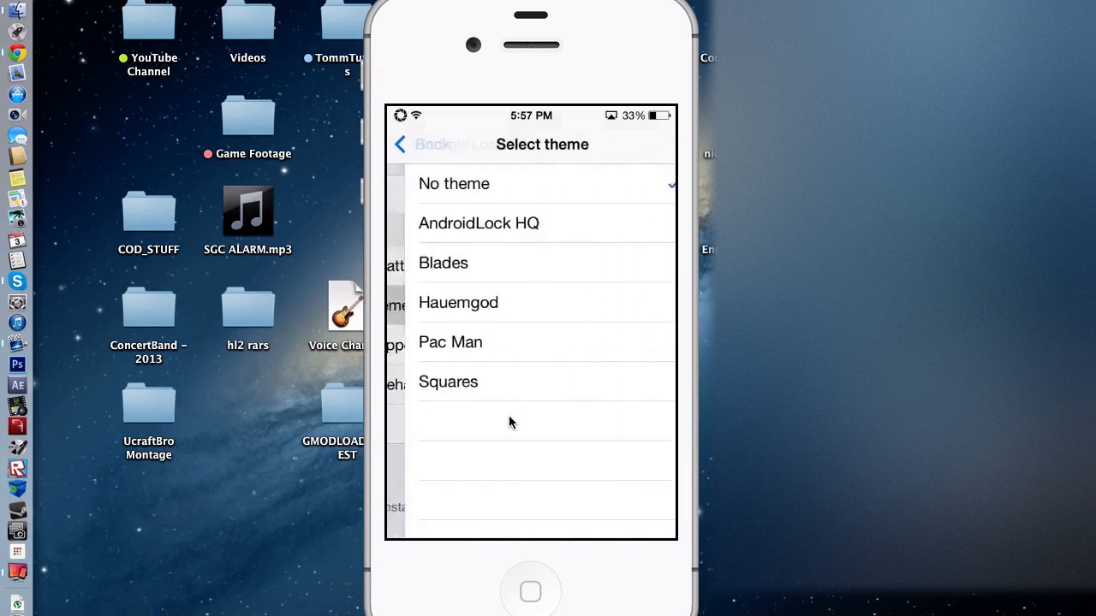
{"action": "left_click", "coordinate": [420, 144]}
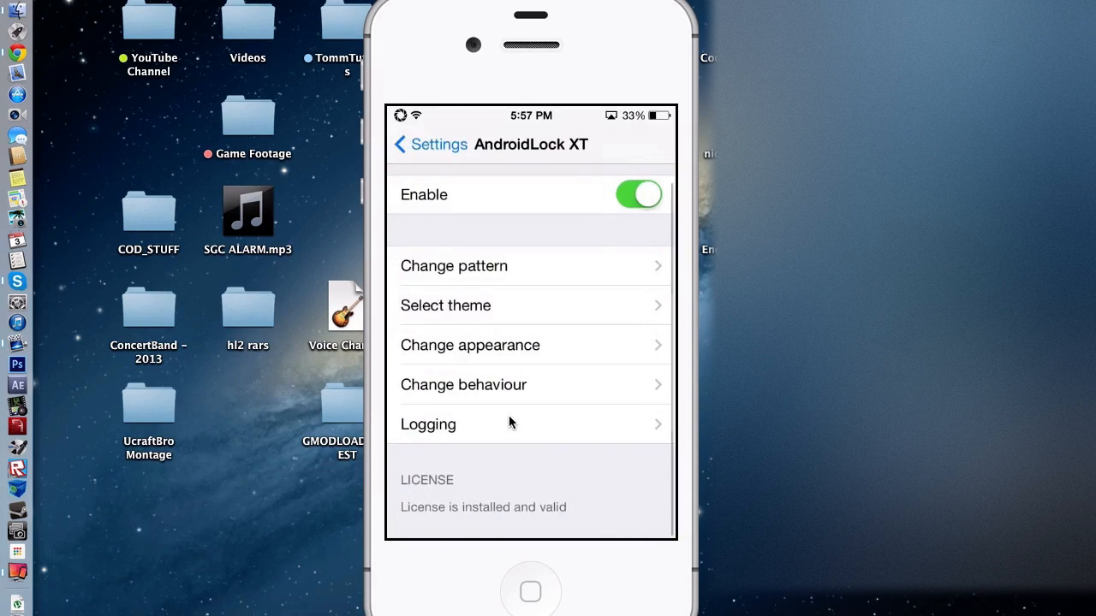